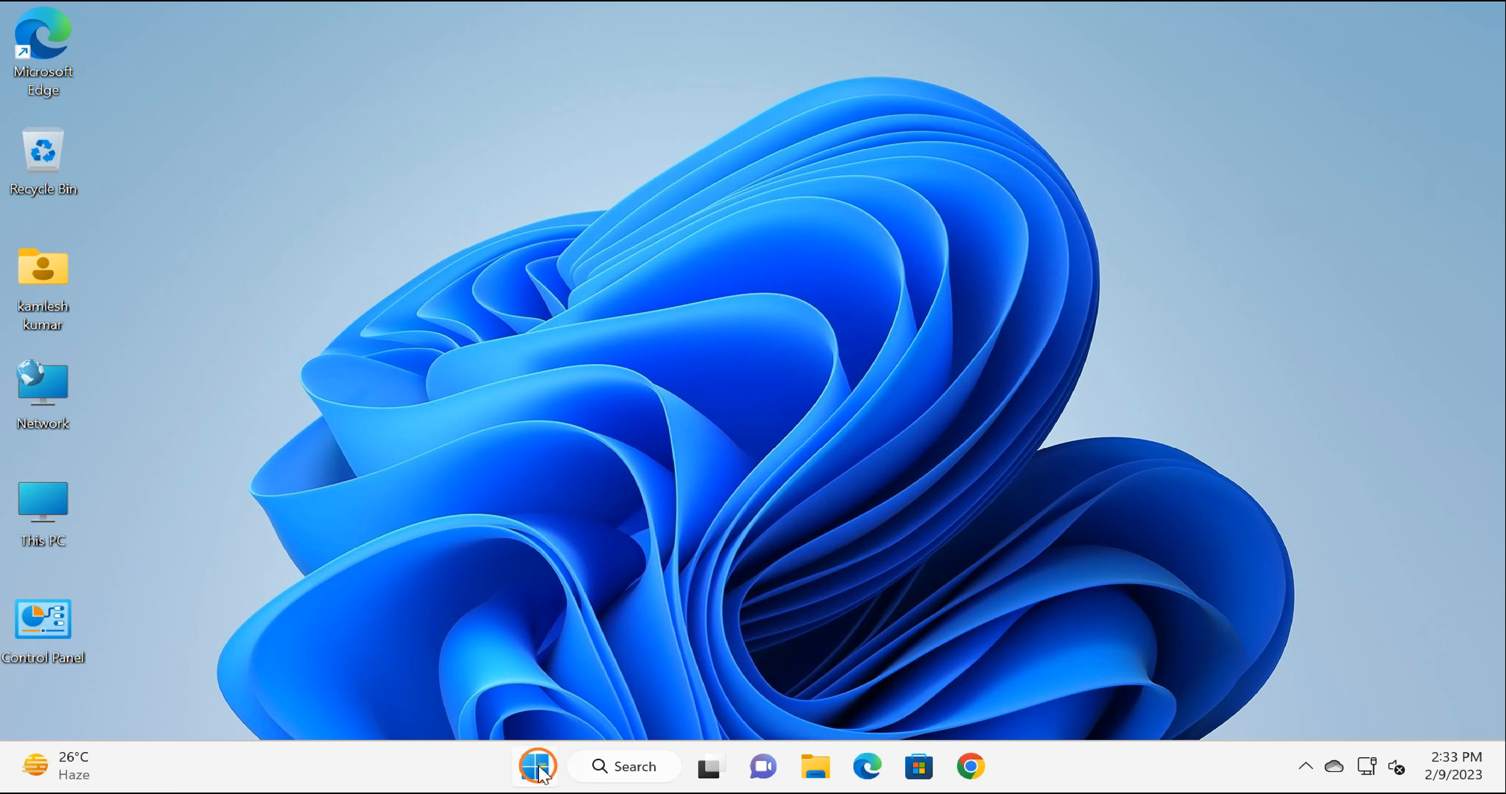
pyautogui.moveTo(538, 765)
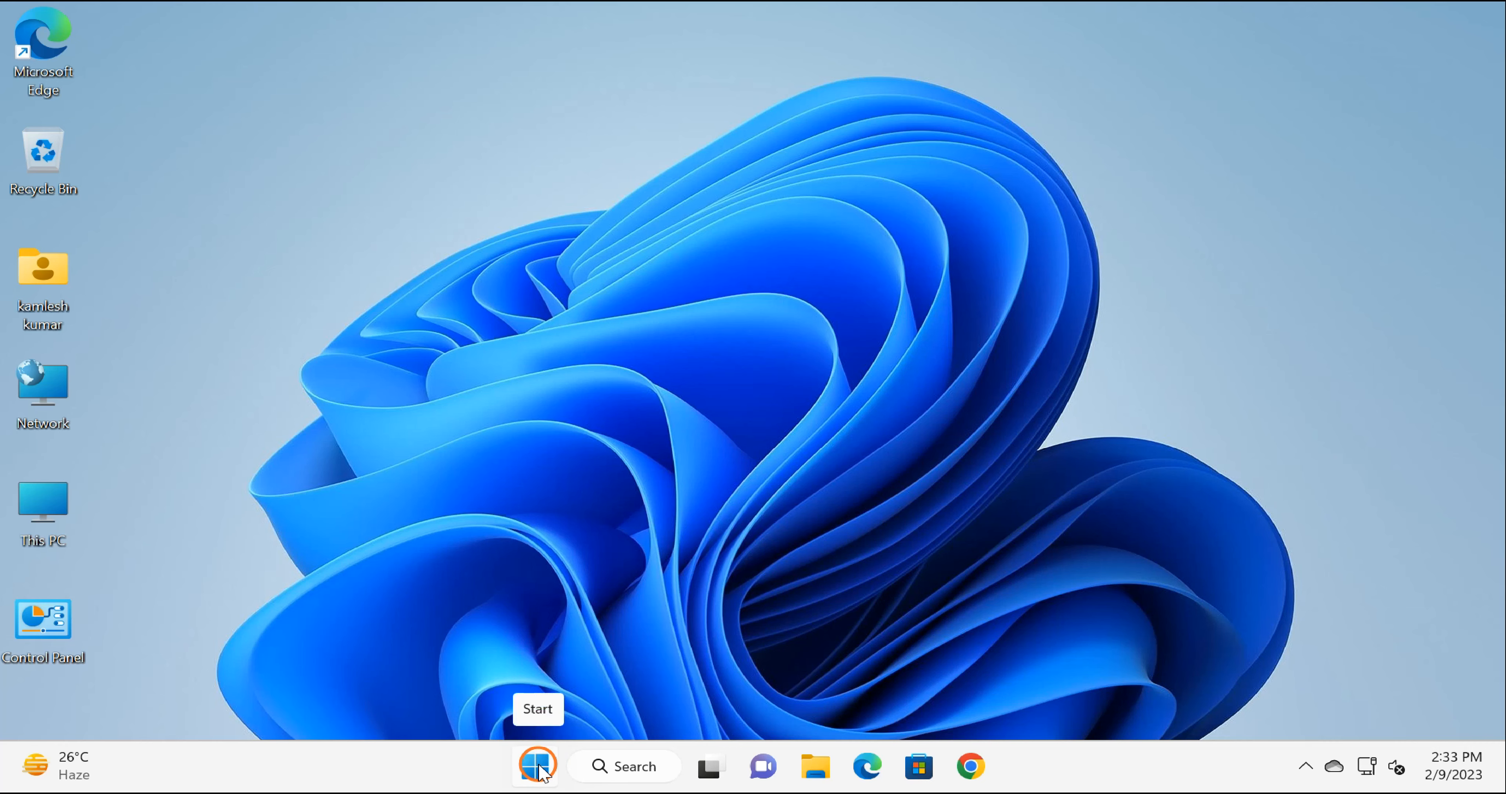
# Bring up the Start button's quick-link menu of system tools on the desktop
pyautogui.rightClick(535, 765)
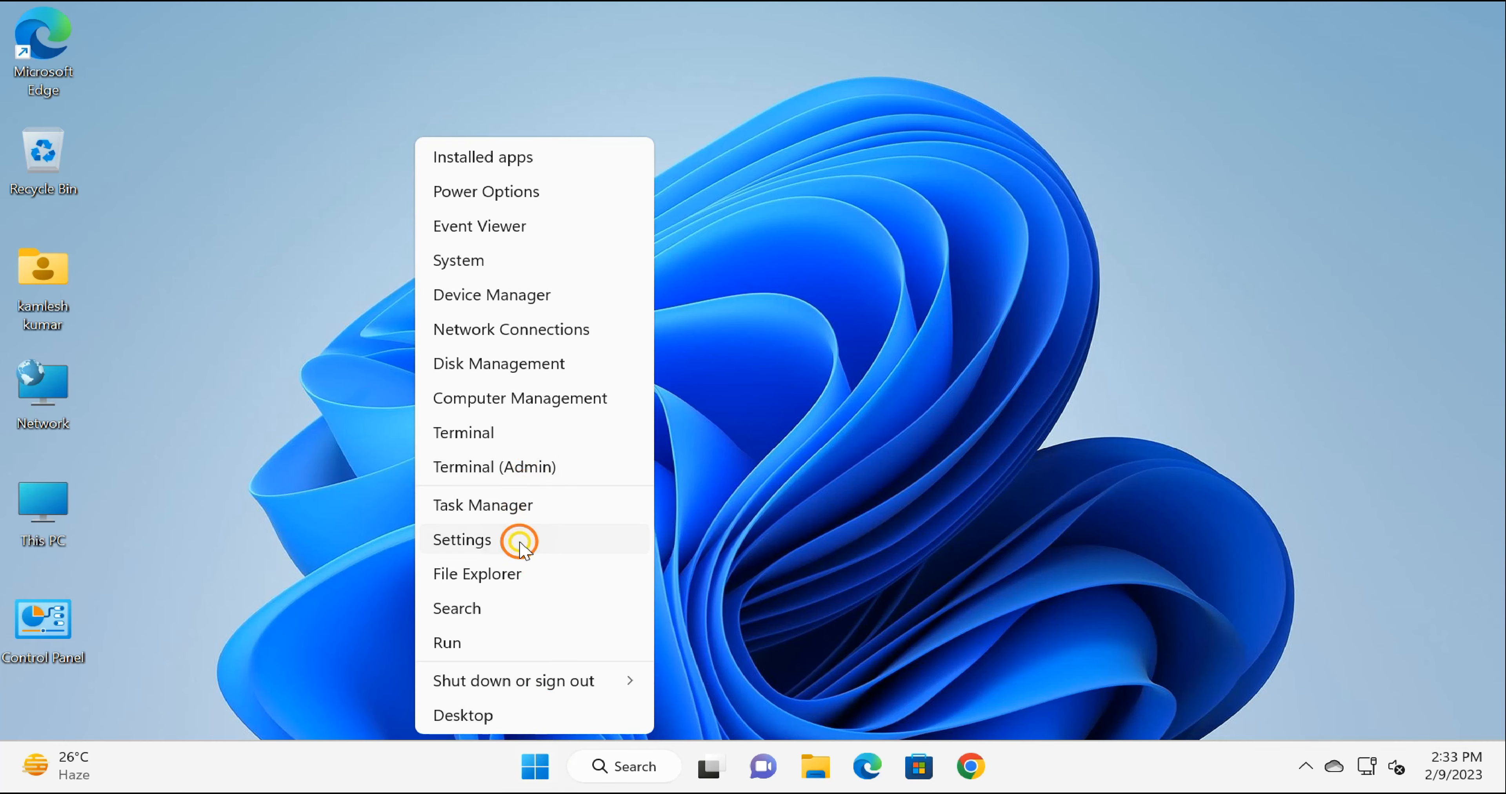
# Navigate from Settings into Windows Update's Advanced options where Recovery is listed
pyautogui.click(462, 538)
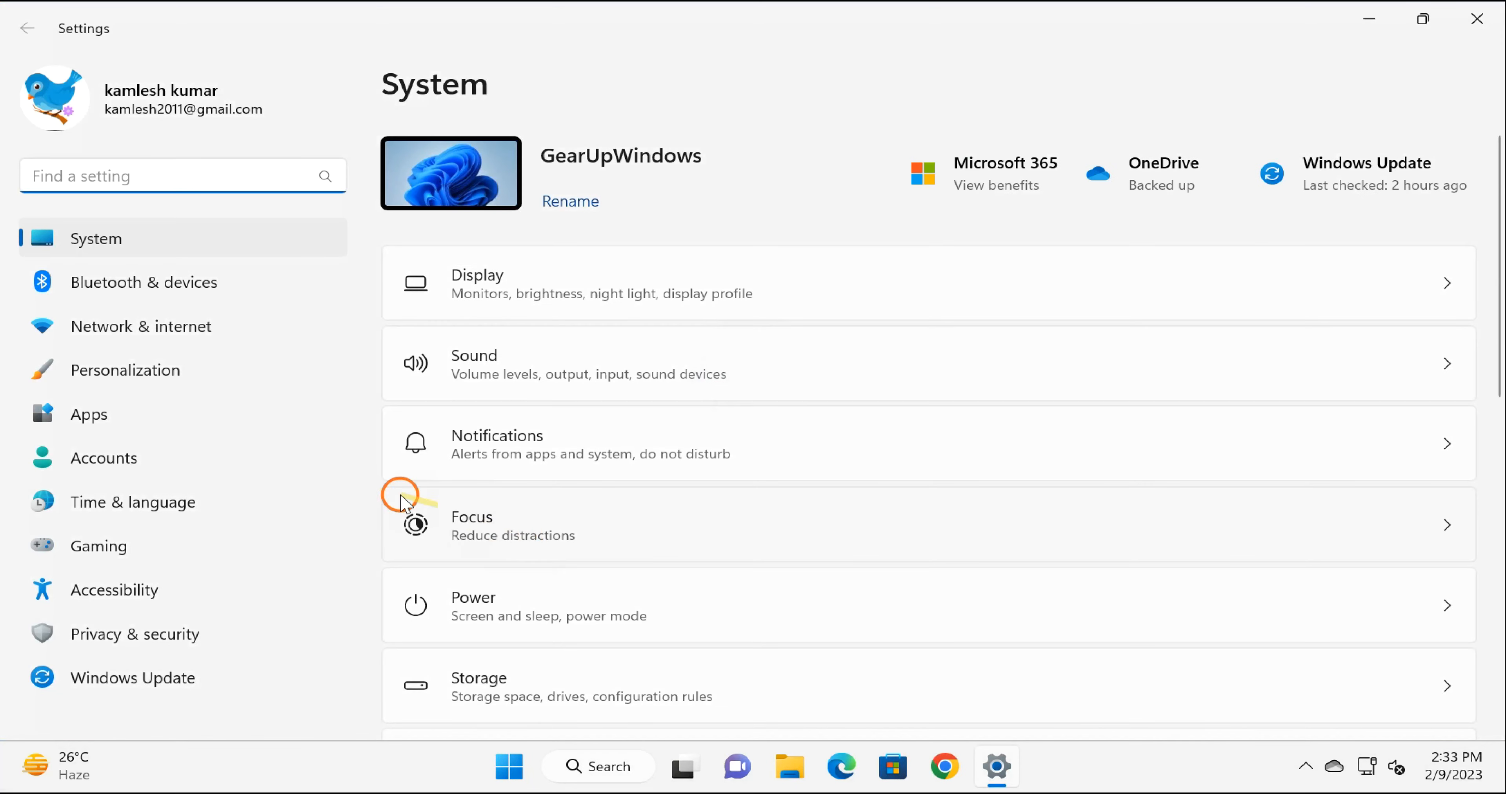
pyautogui.moveTo(173, 677)
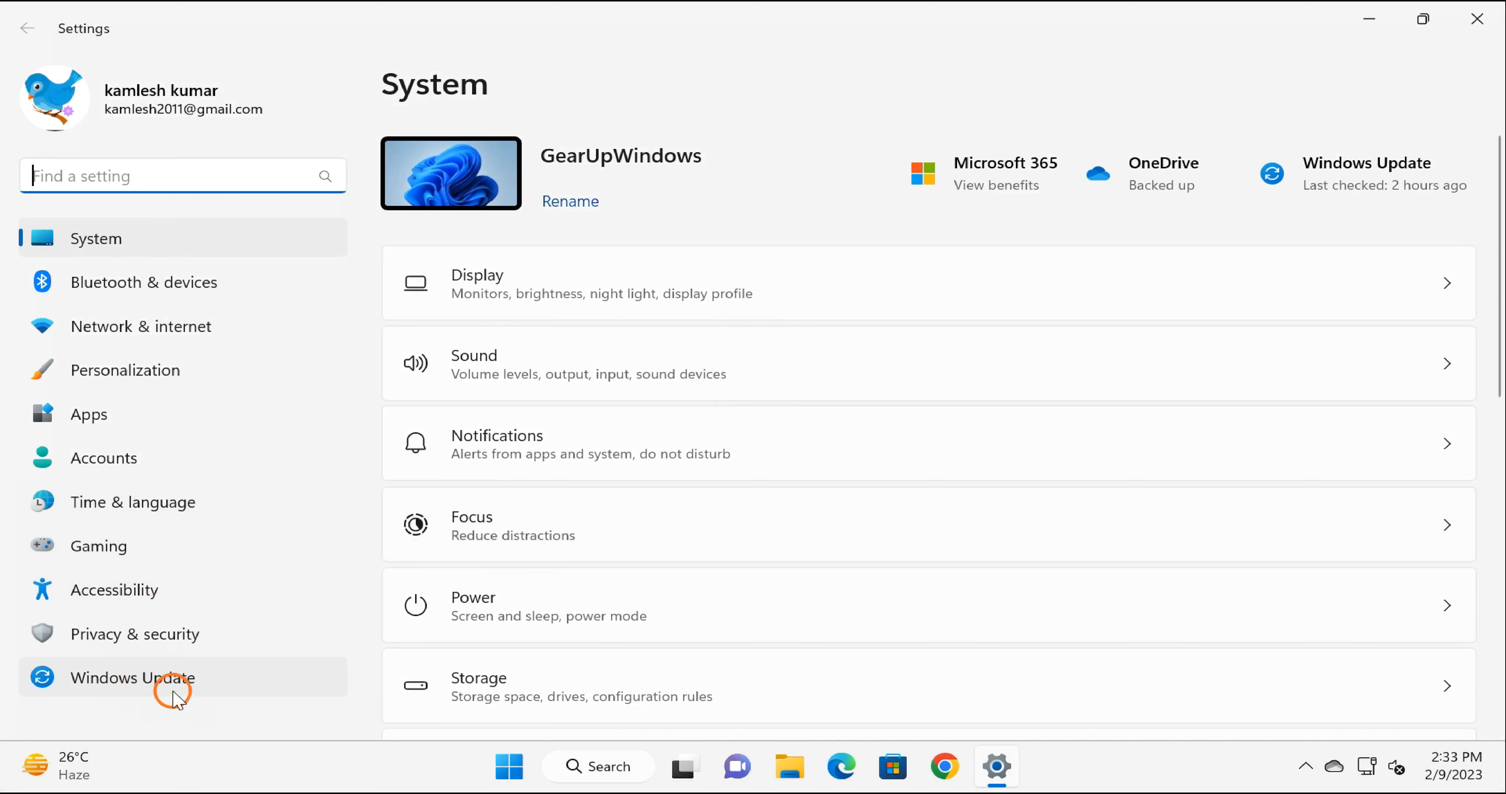
pyautogui.click(132, 678)
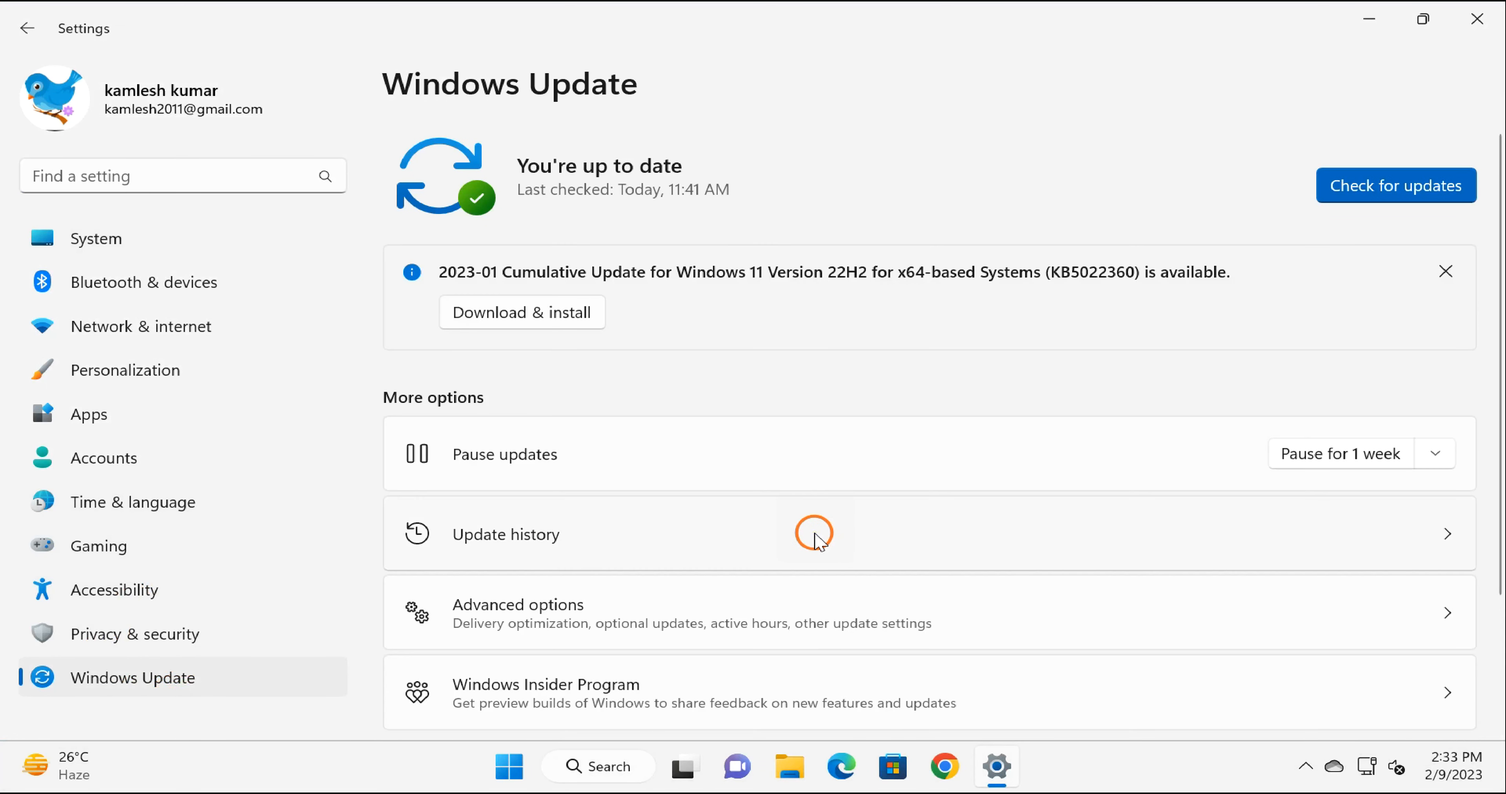
pyautogui.scroll(-3)
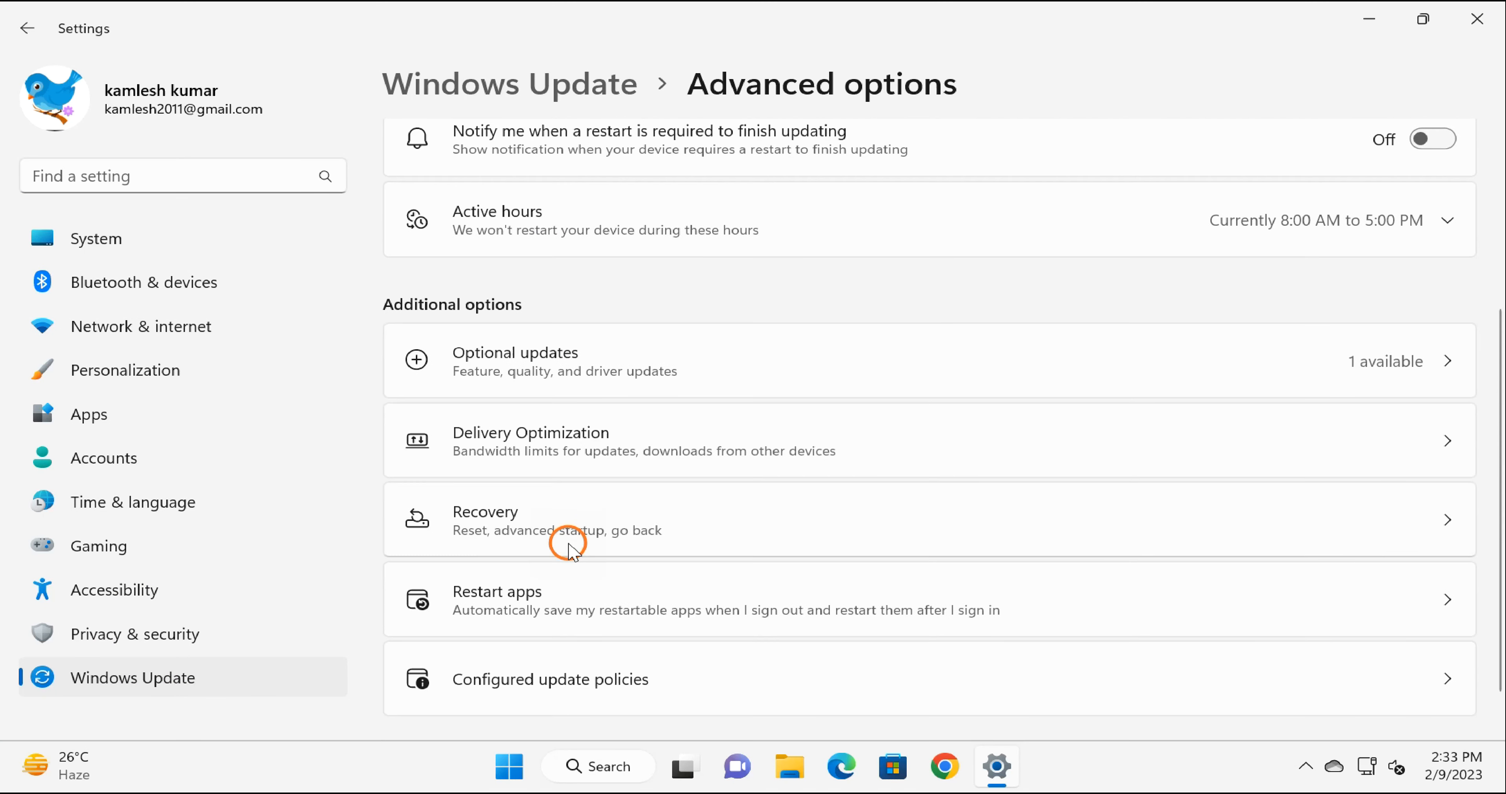
pyautogui.moveTo(517, 541)
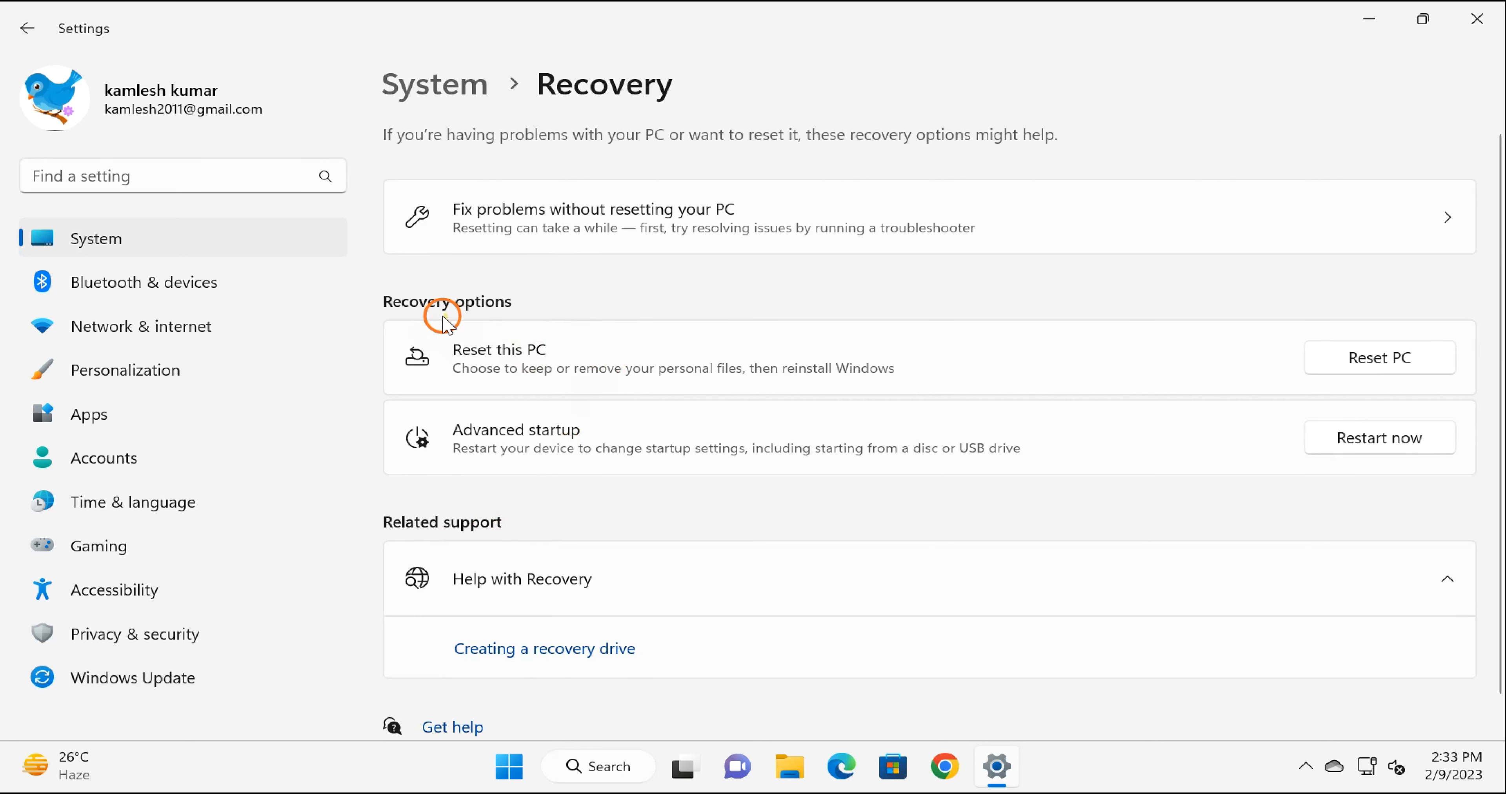
pyautogui.moveTo(1395, 394)
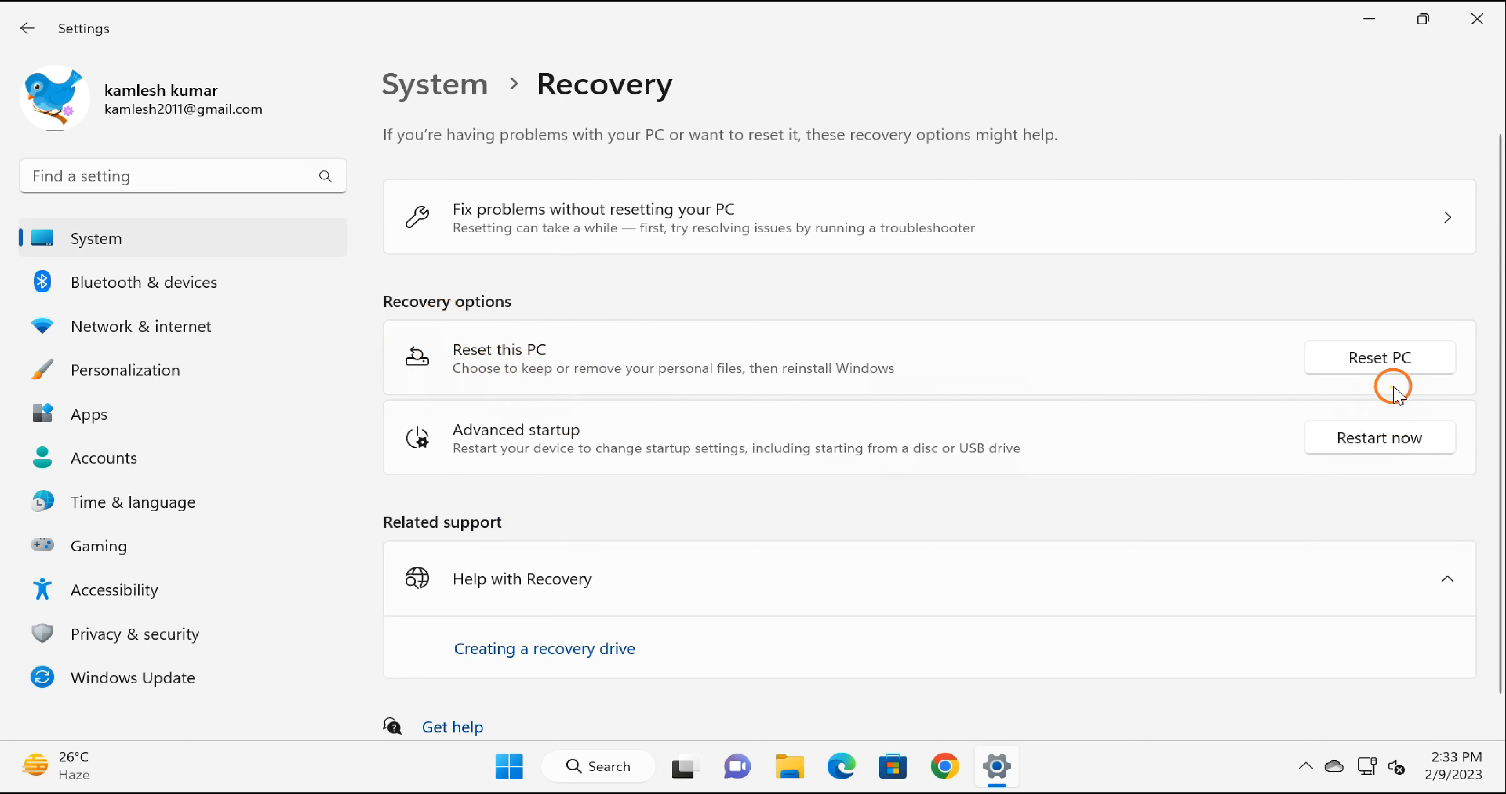
# Start Reset this PC with Remove everything and Local reinstall, proceeding past Additional settings
pyautogui.click(1378, 357)
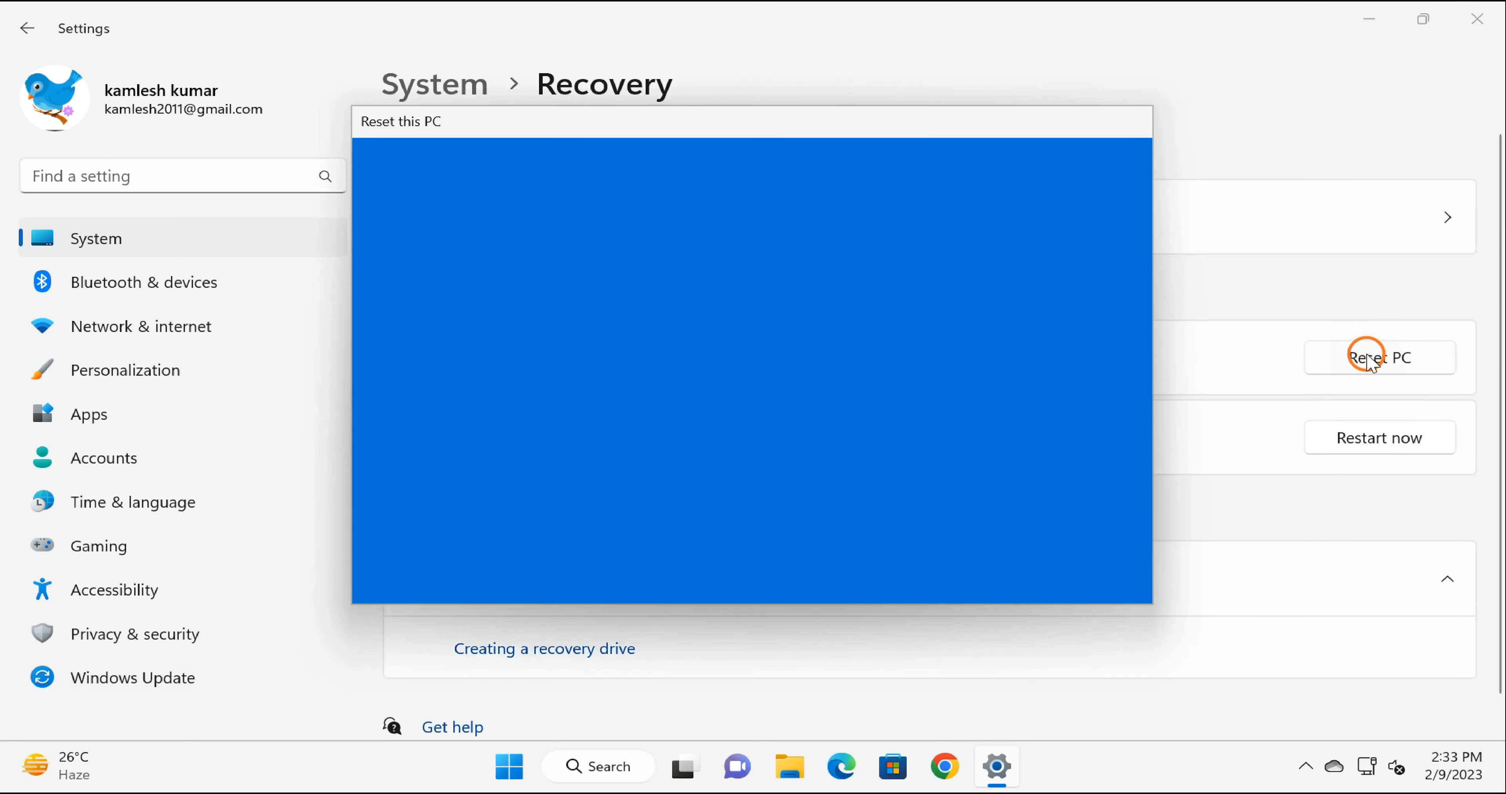
pyautogui.click(1379, 358)
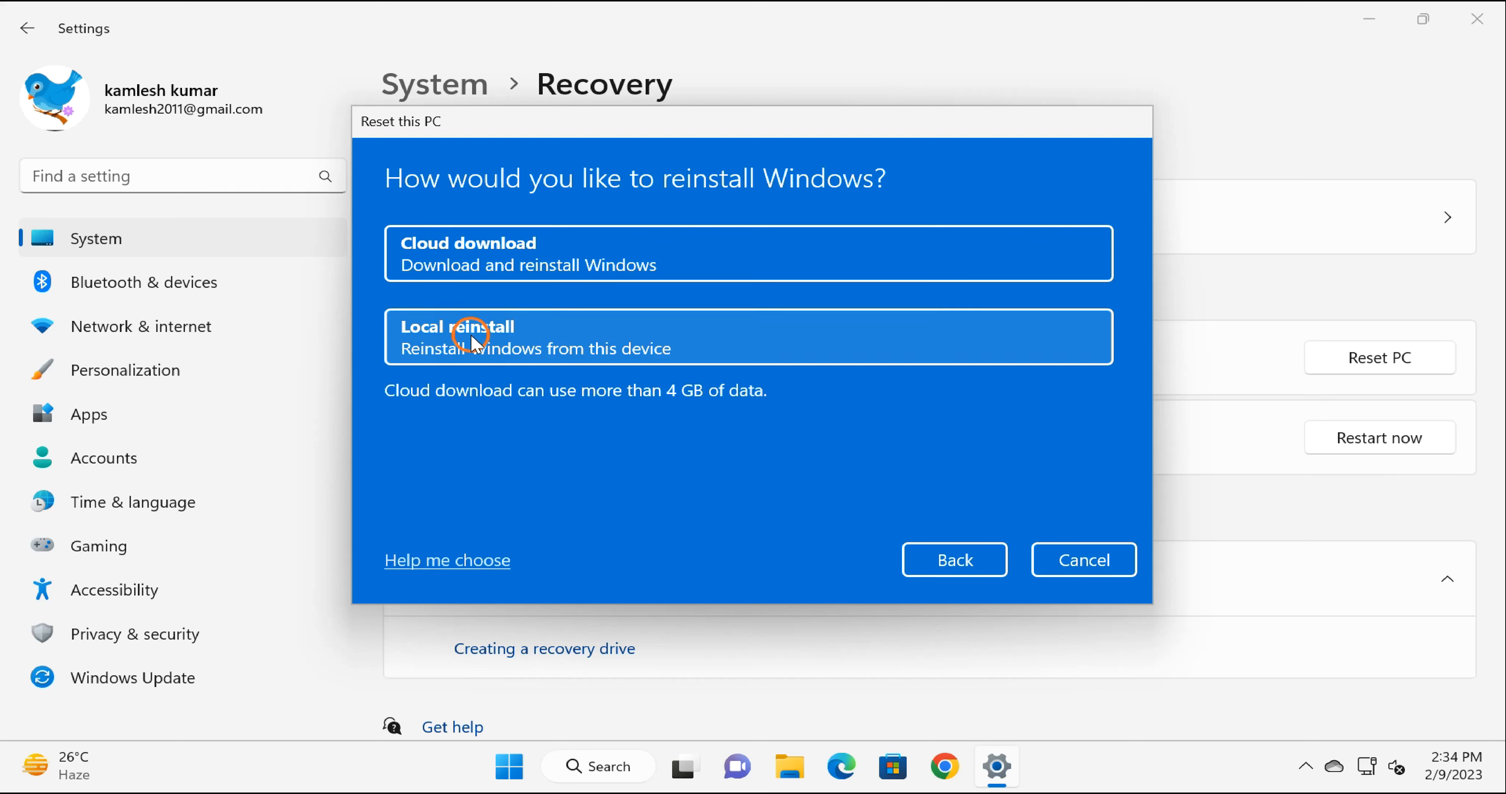
pyautogui.moveTo(500, 253)
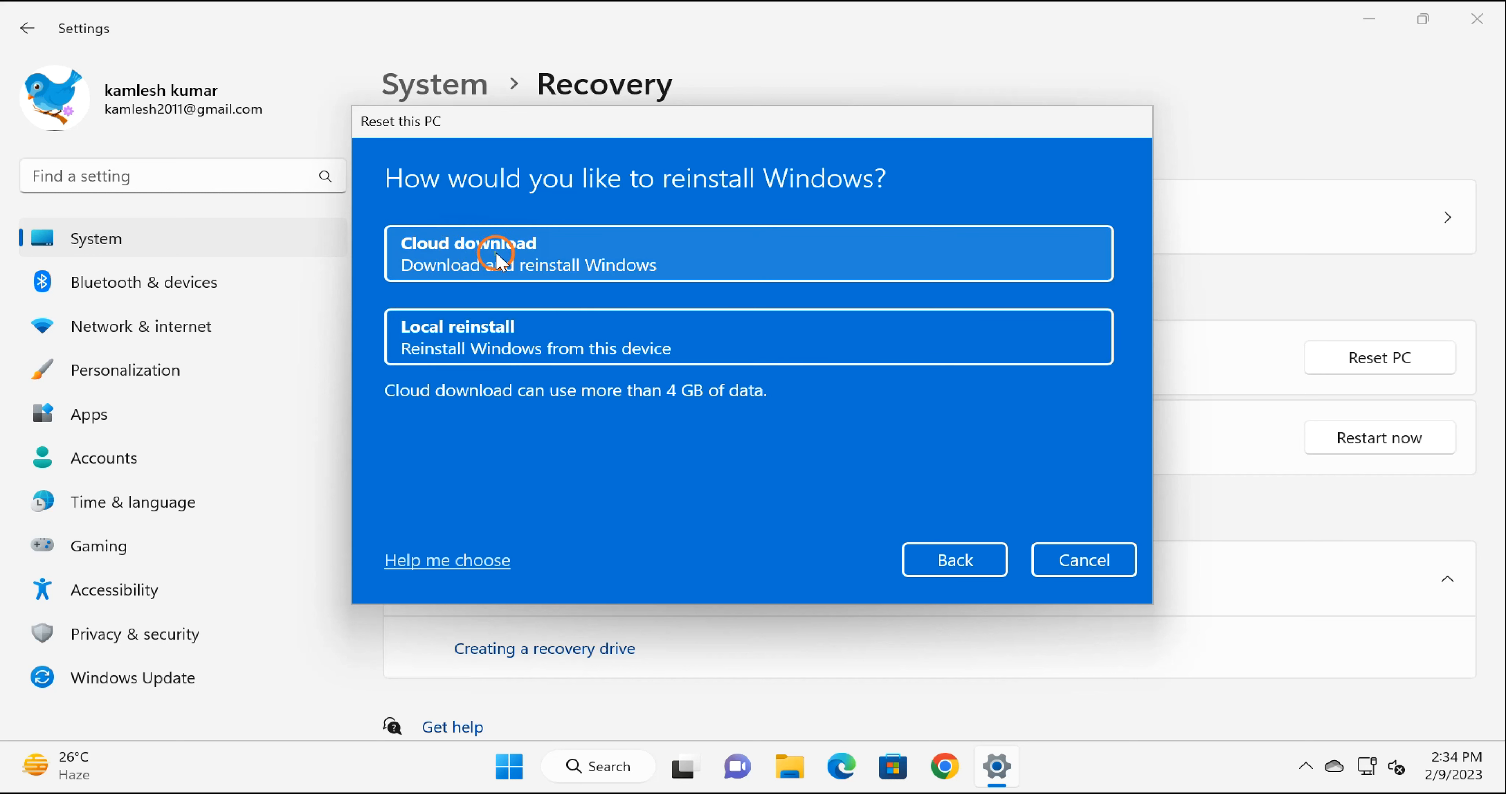
pyautogui.moveTo(432, 336)
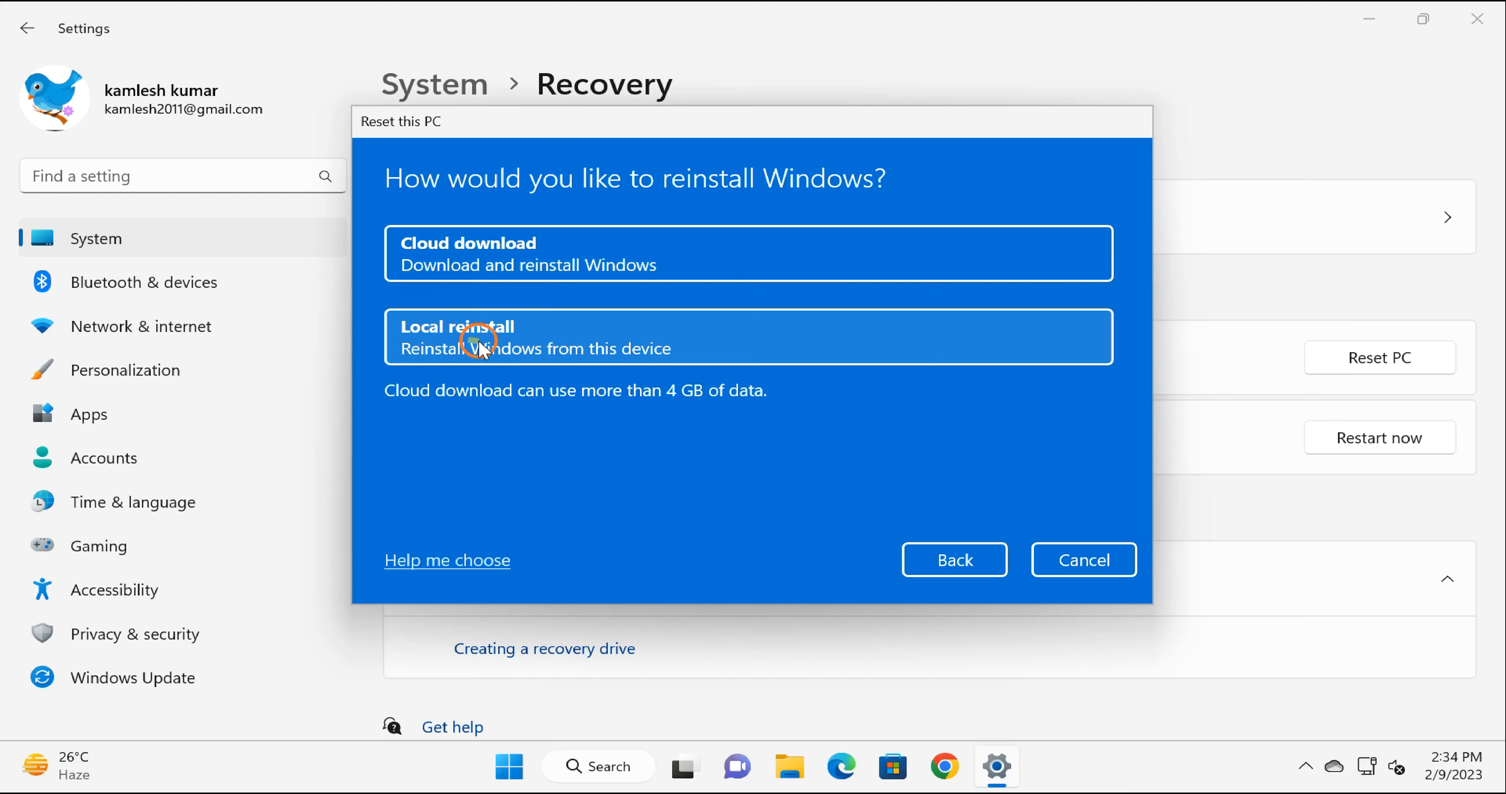
pyautogui.click(748, 336)
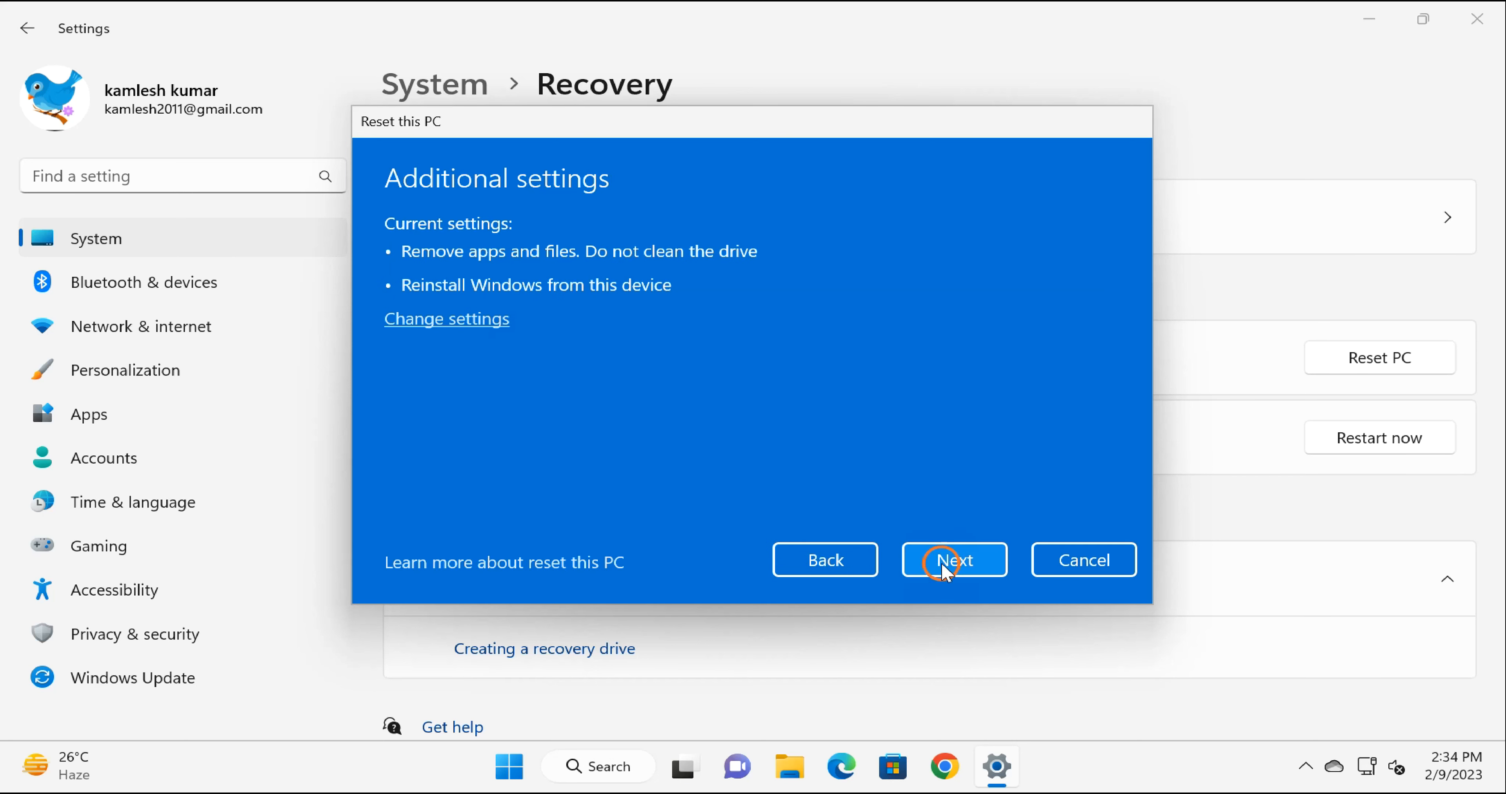
pyautogui.click(953, 560)
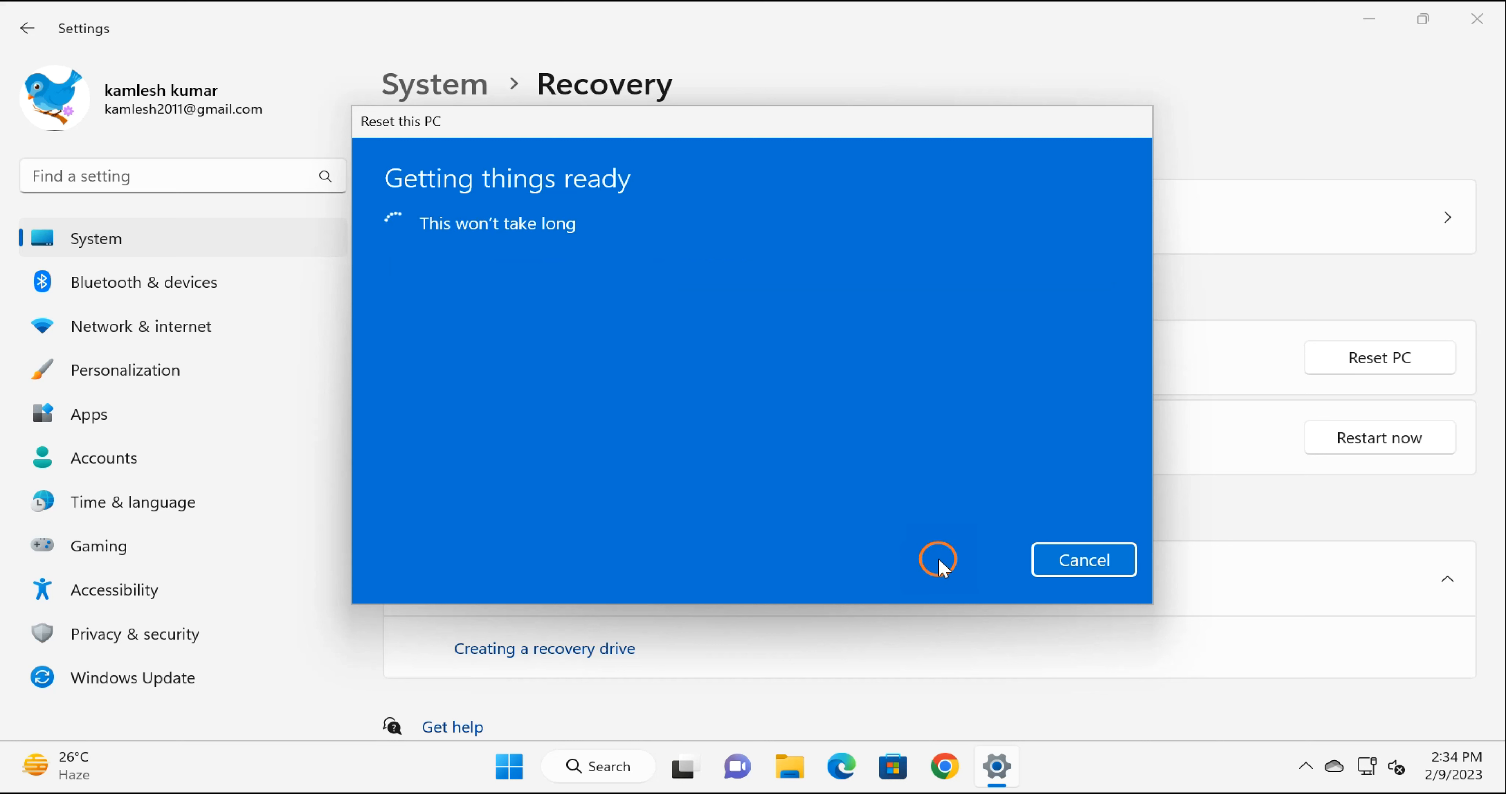